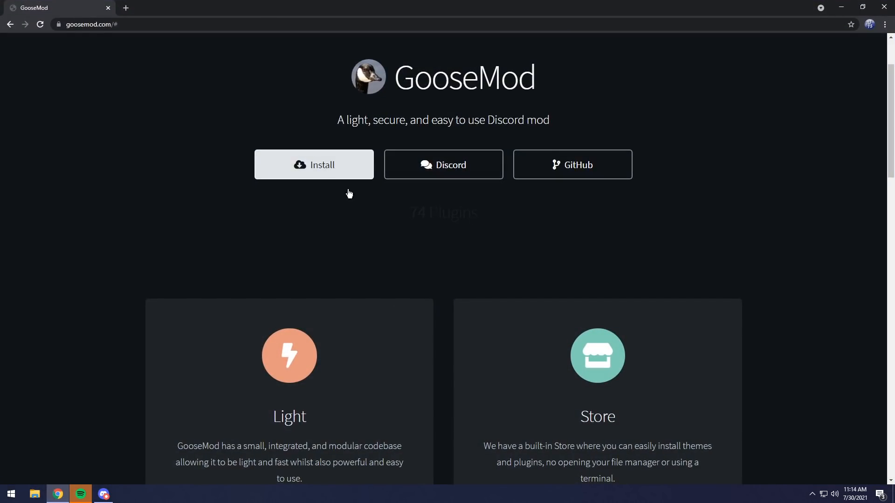
- Start the GooseMod install on goosemod.com to reach the Discord channel chooser
click(314, 165)
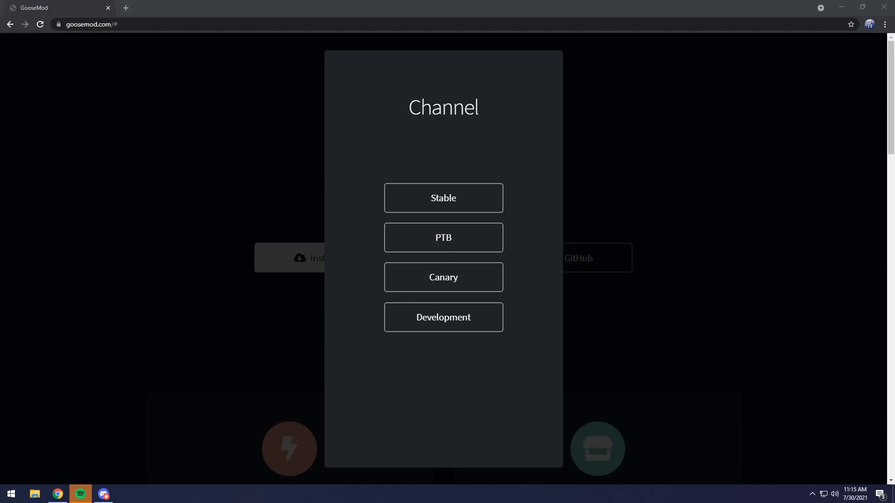
mouse_move(400, 287)
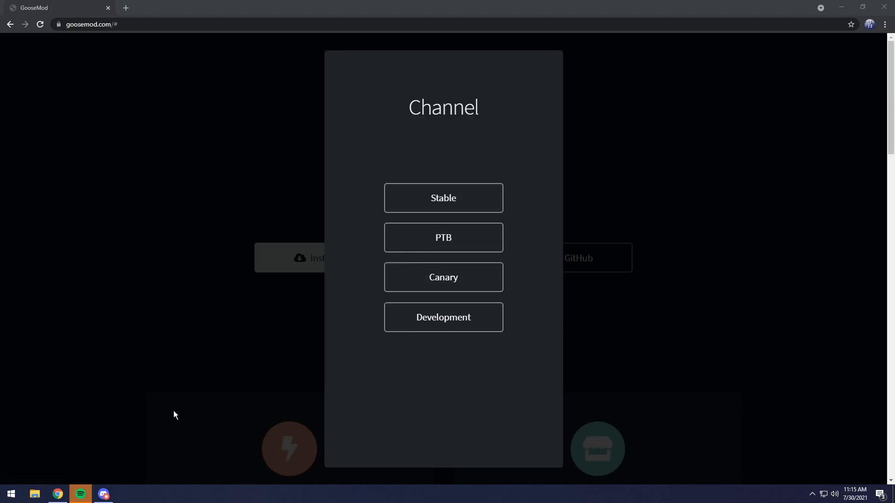
mouse_move(10, 493)
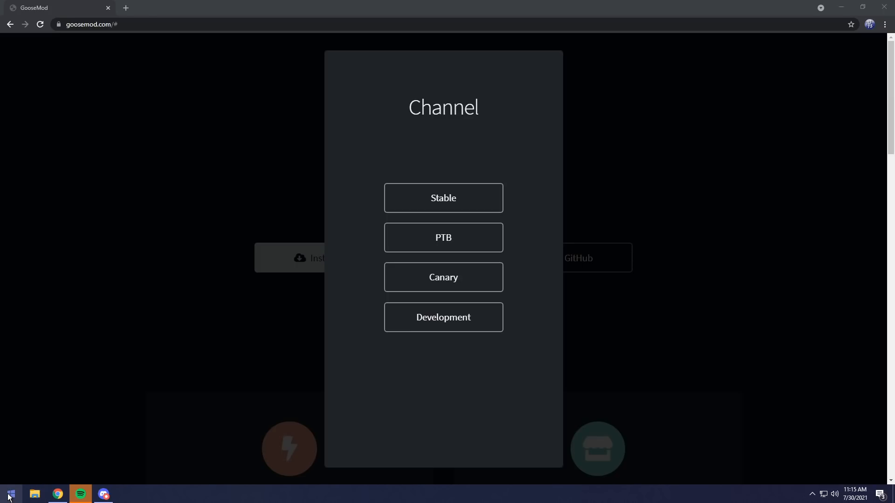
text(discor)
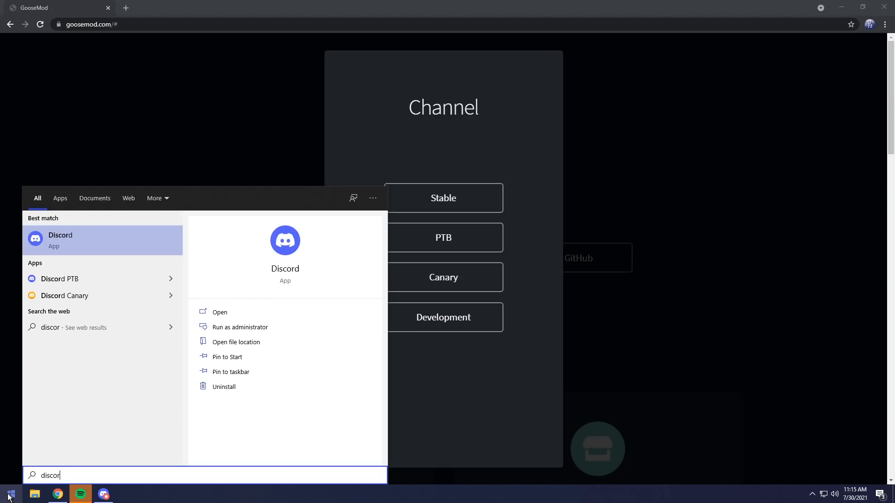
text(d)
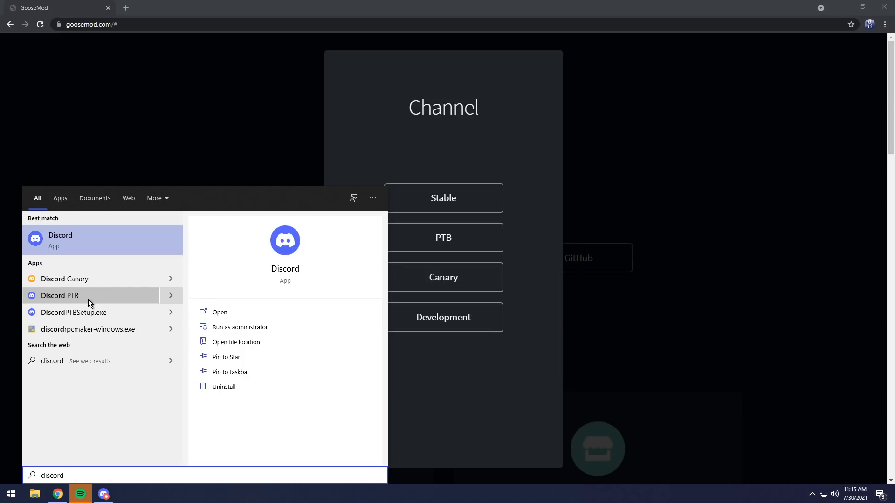
mouse_move(402, 320)
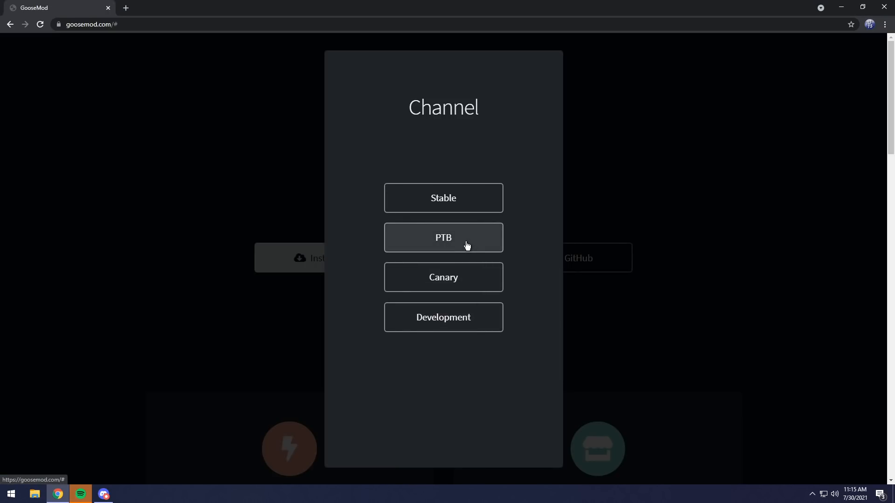
- Choose PTB with the Simple install, copy the settings.json path, and open the file
click(444, 238)
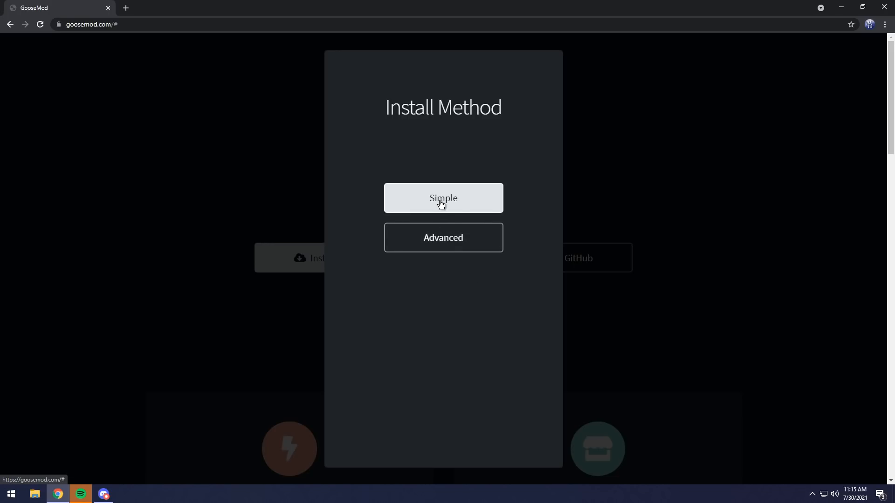
click(443, 198)
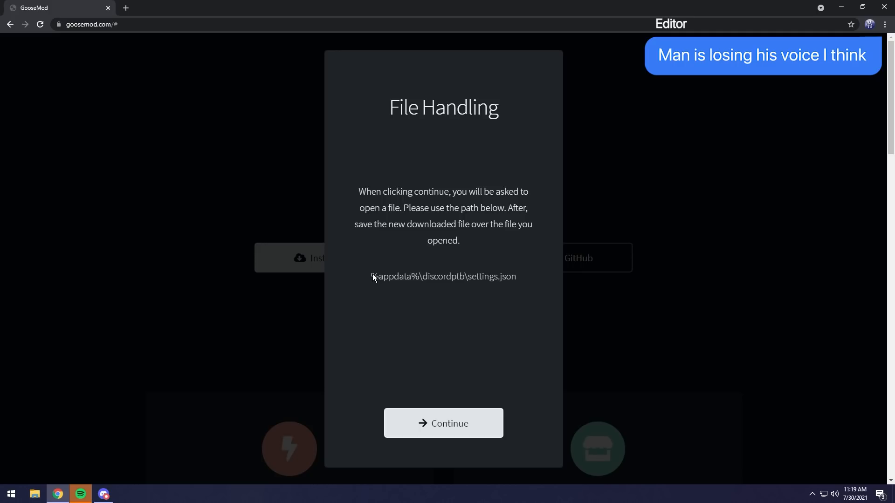
triple_click(443, 277)
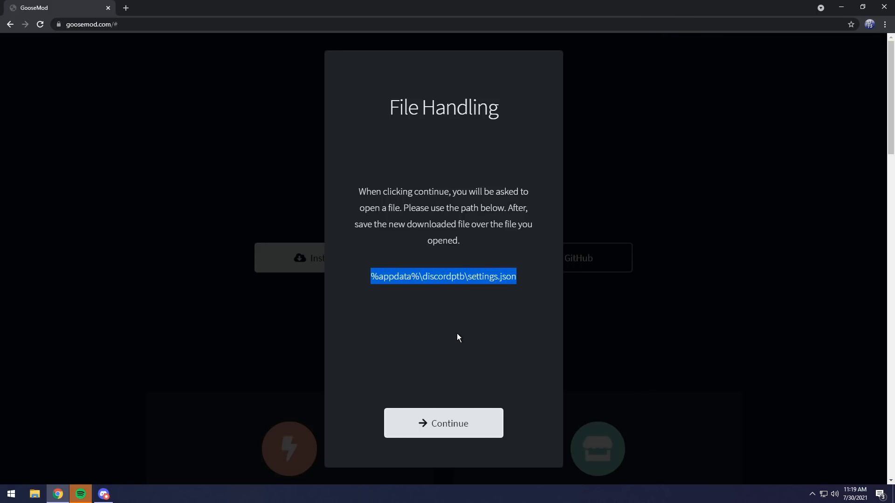
click(443, 423)
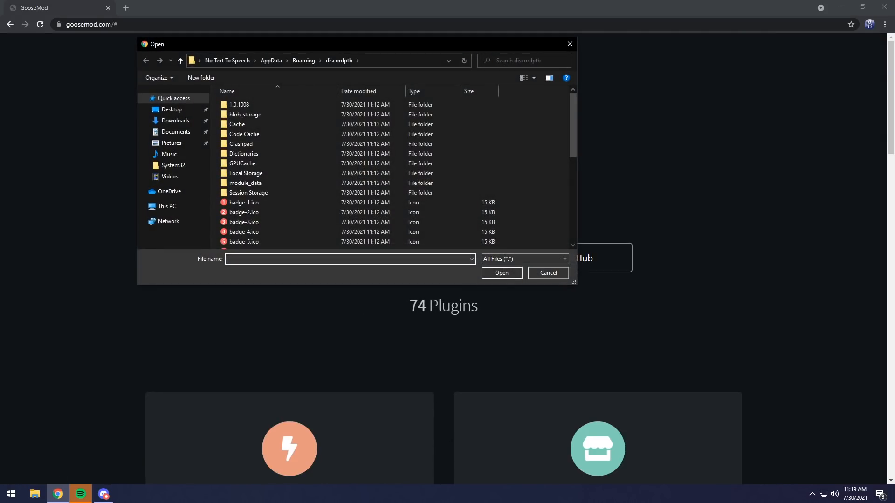
click(500, 273)
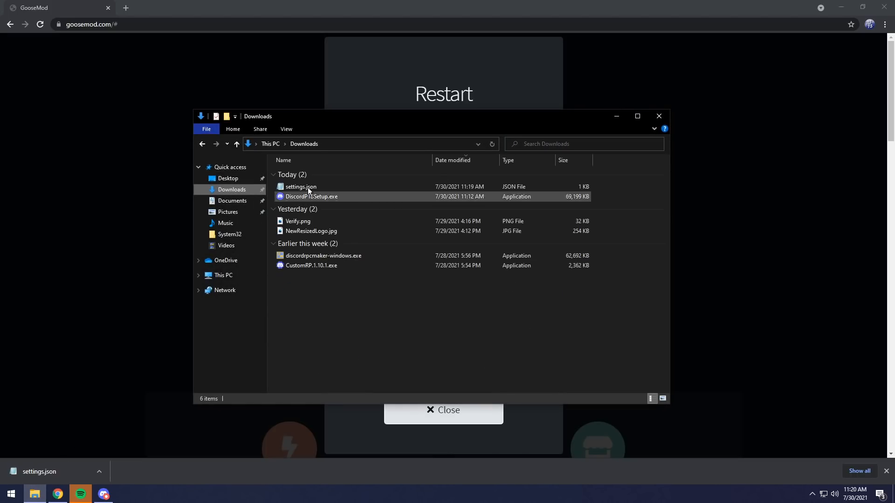
- Arrange two Explorer windows side by side and enter %appdata%\discordptb\settings.jso in the left one
drag(257, 116, 528, 115)
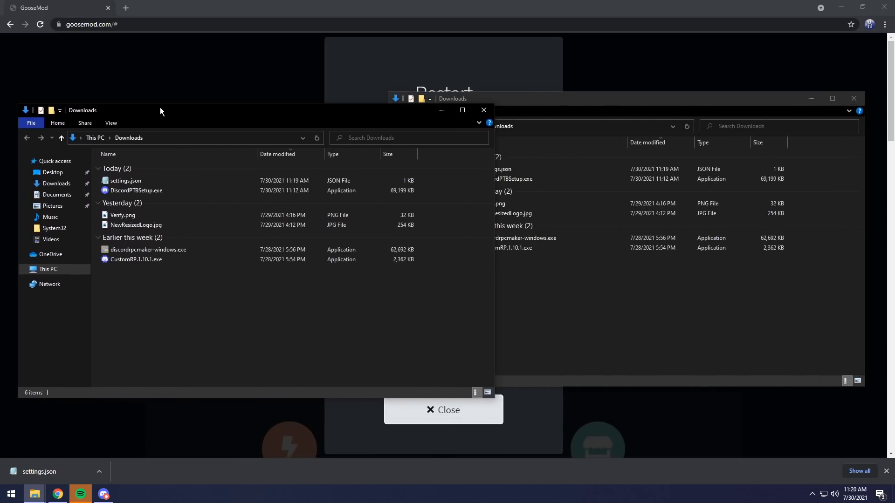
drag(159, 110, 148, 93)
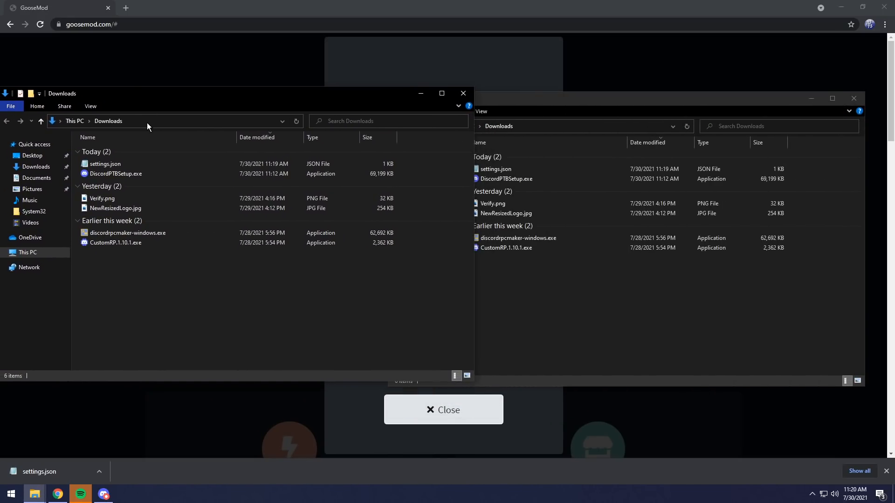
click(171, 121)
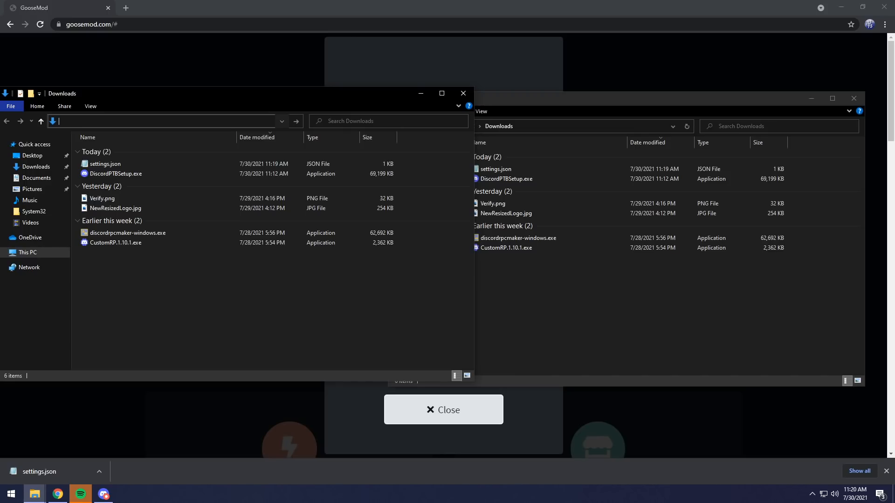
text(%appdata%\discordptb\settings.jso)
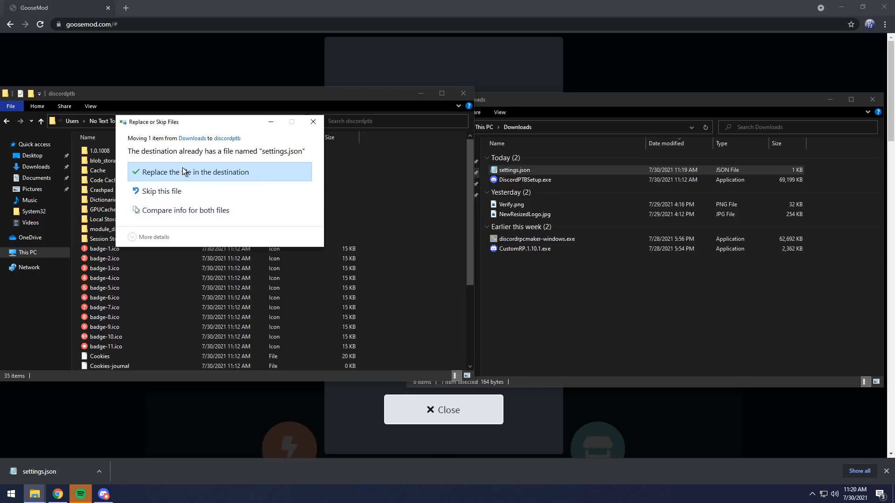
- Replace the existing settings.json in discordptb, then close the discordptb and Downloads windows
click(198, 172)
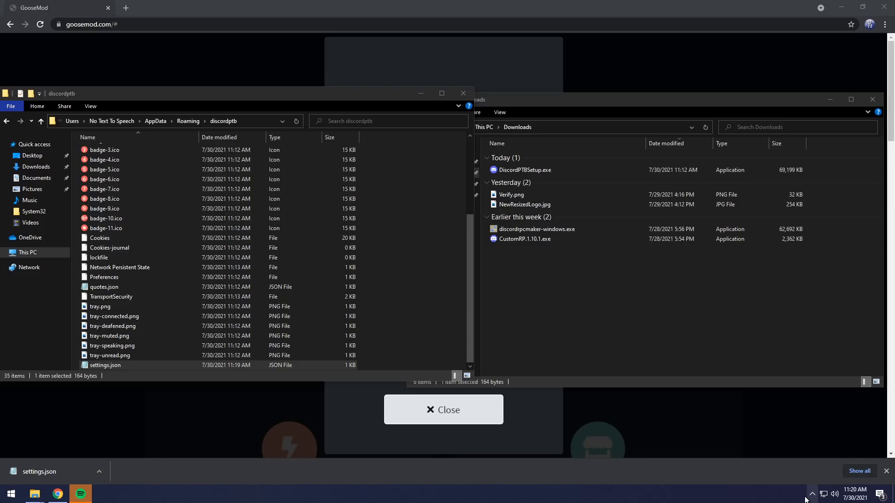
mouse_move(813, 493)
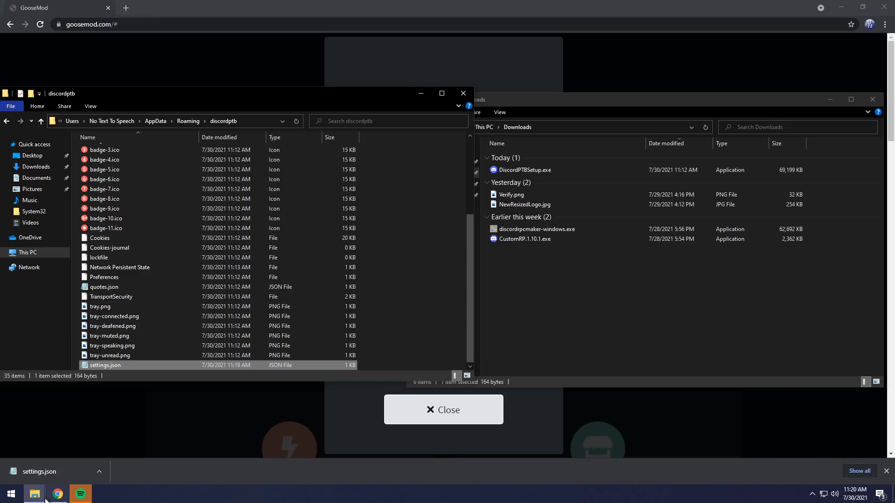
click(11, 493)
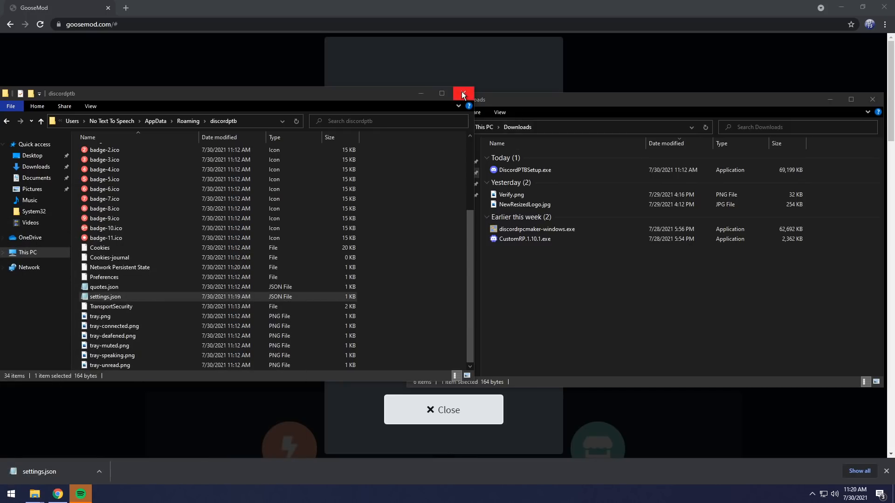
click(462, 93)
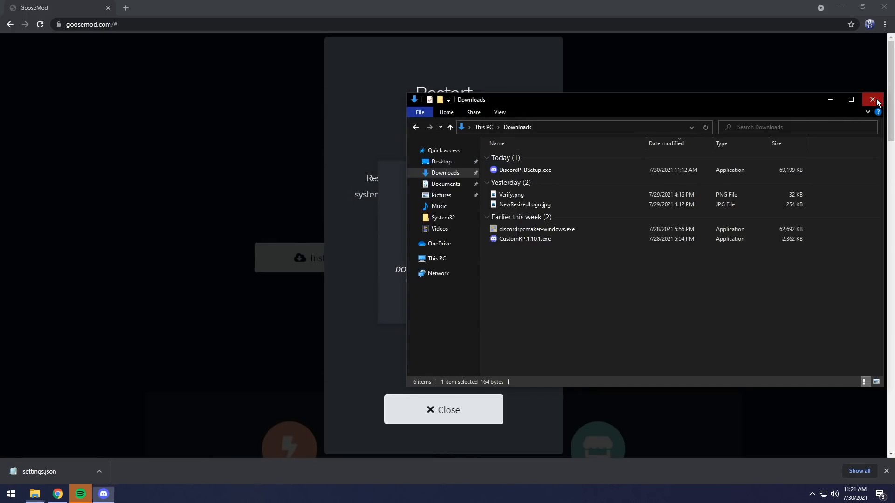
click(877, 99)
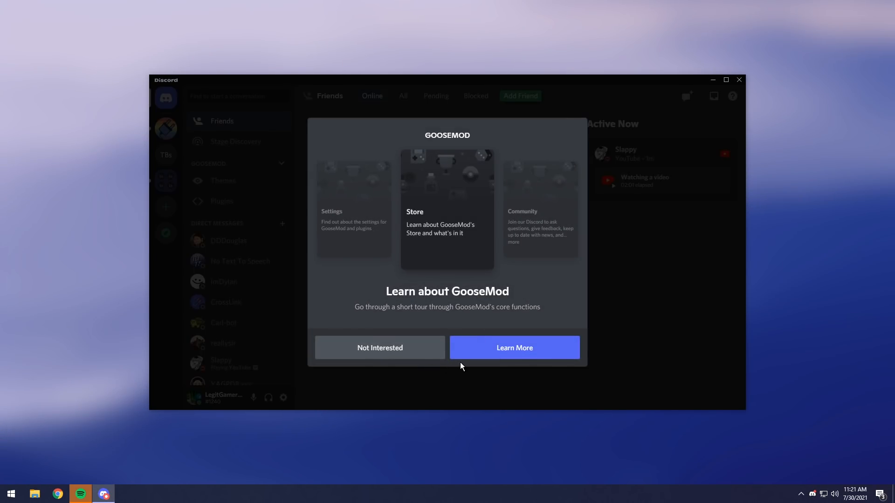
mouse_move(430, 219)
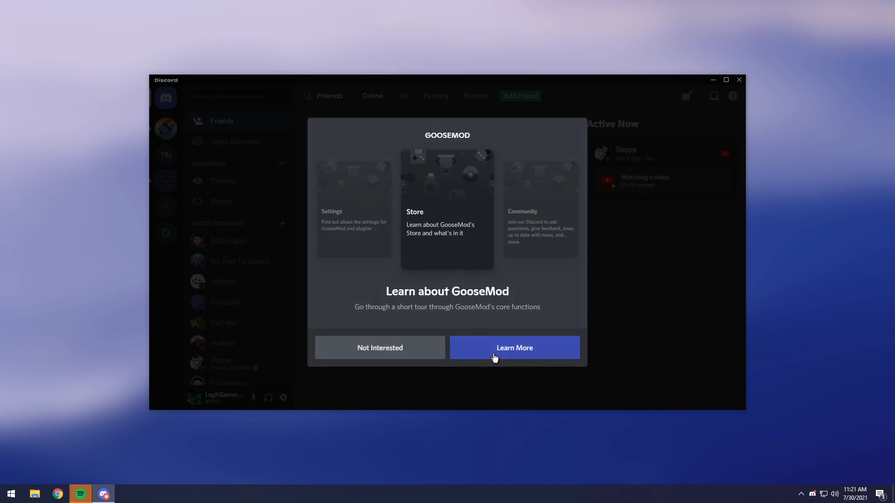
- Start the short GooseMod tour and maximize the Discord PTB window
click(513, 348)
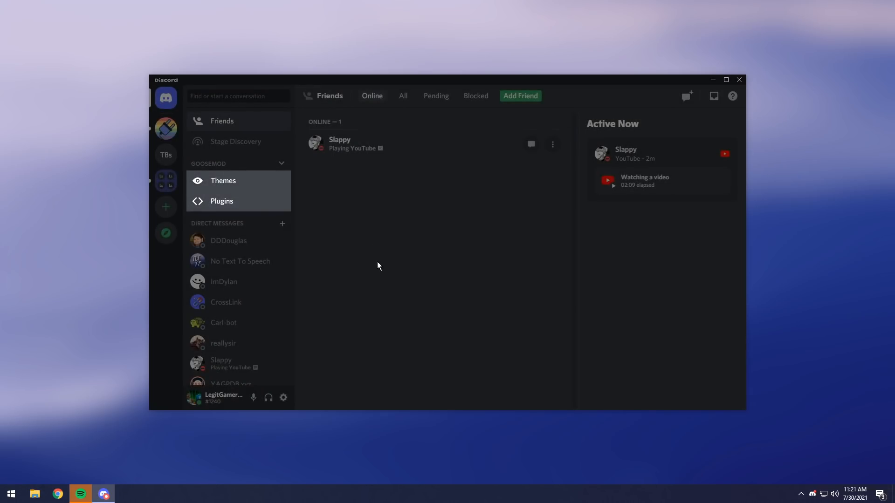
click(725, 79)
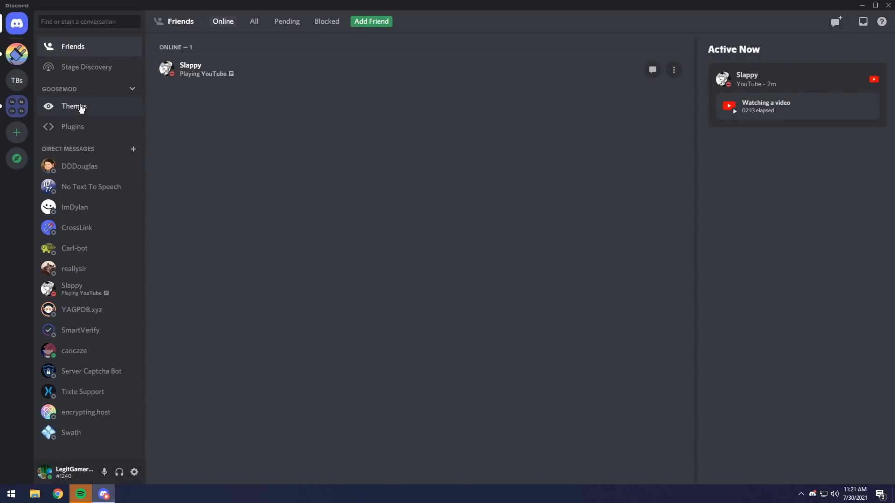
- Browse GooseMod Themes, import the Comfy theme, and show the Plugins store
click(73, 106)
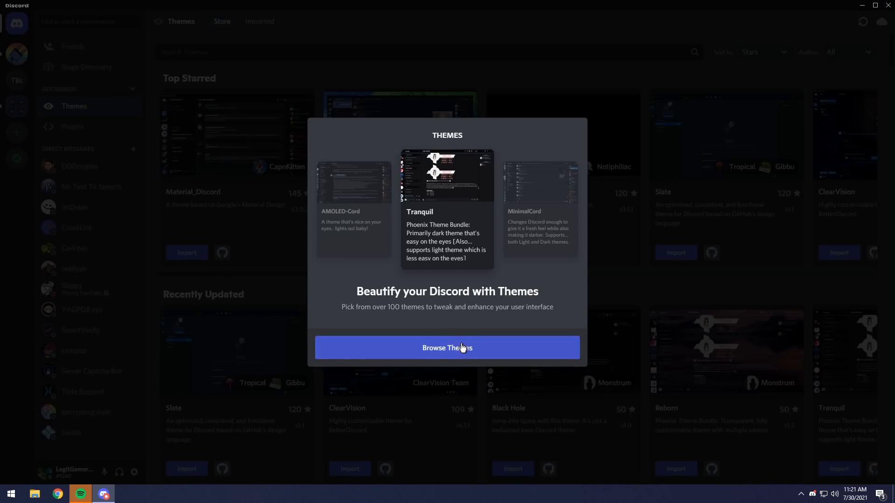
click(446, 348)
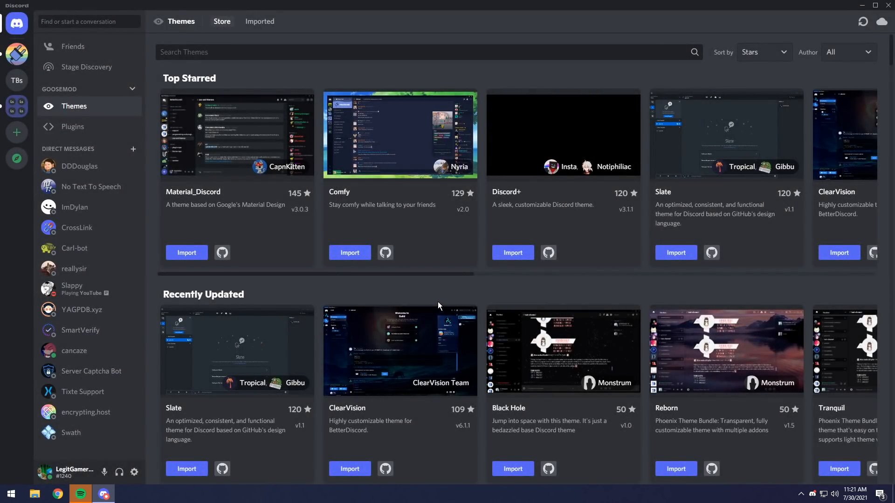
mouse_move(348, 252)
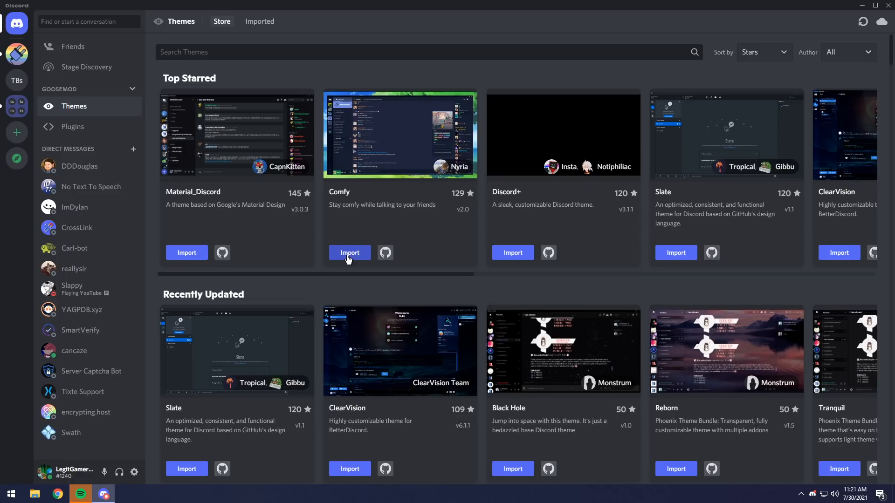
click(349, 252)
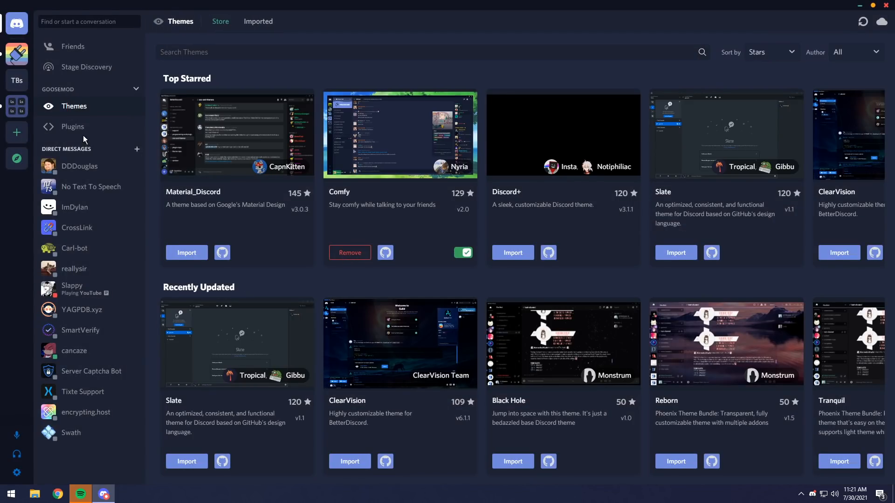
click(73, 126)
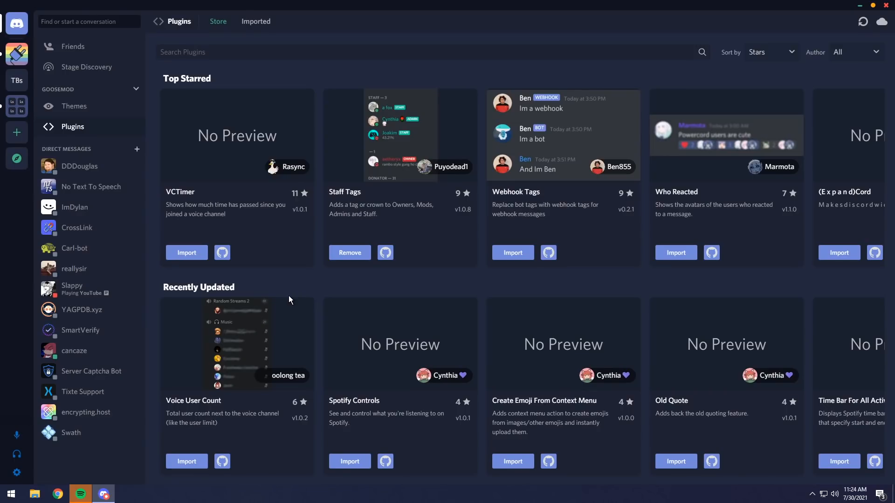
mouse_move(442, 287)
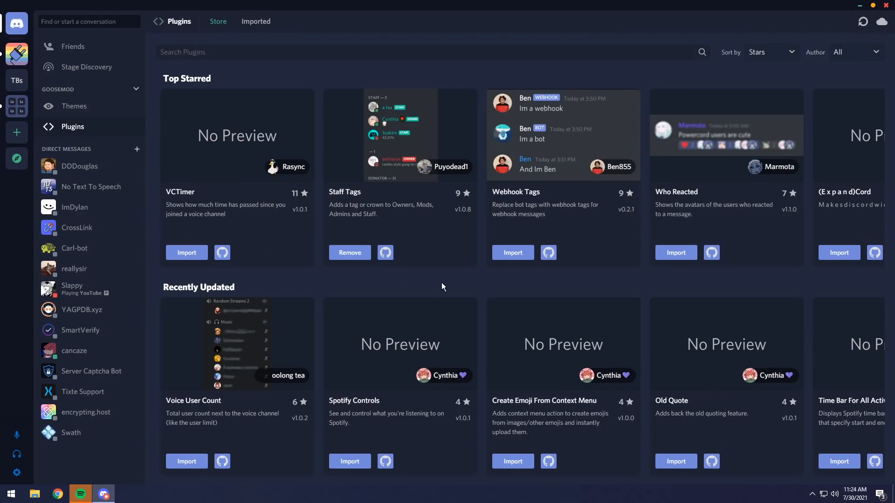
mouse_move(87, 117)
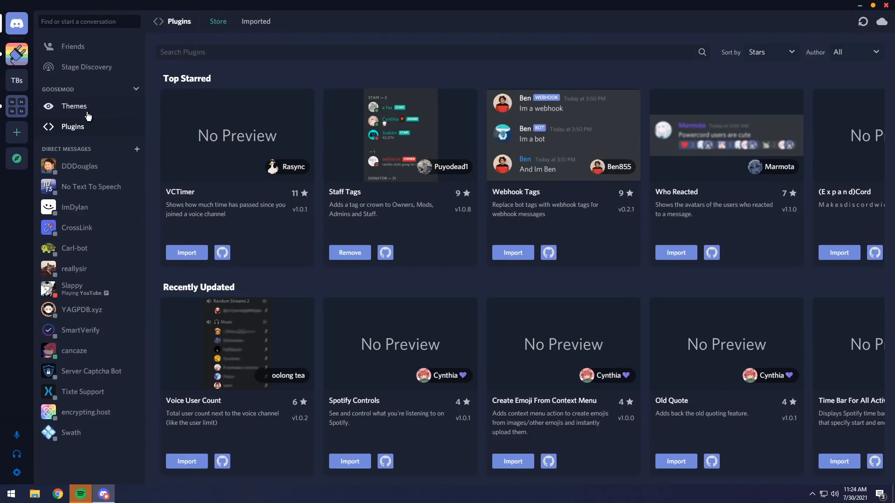
- Show the Imported themes tab and toggle the Comfy theme off
click(74, 106)
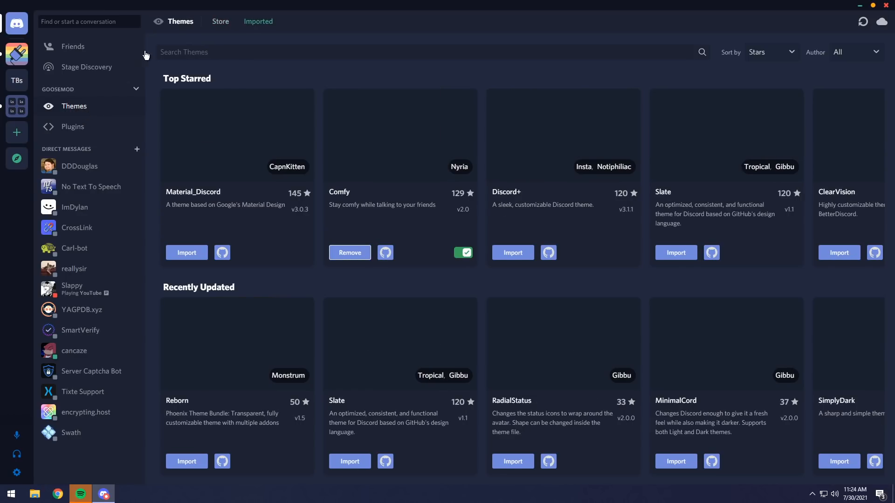
click(257, 21)
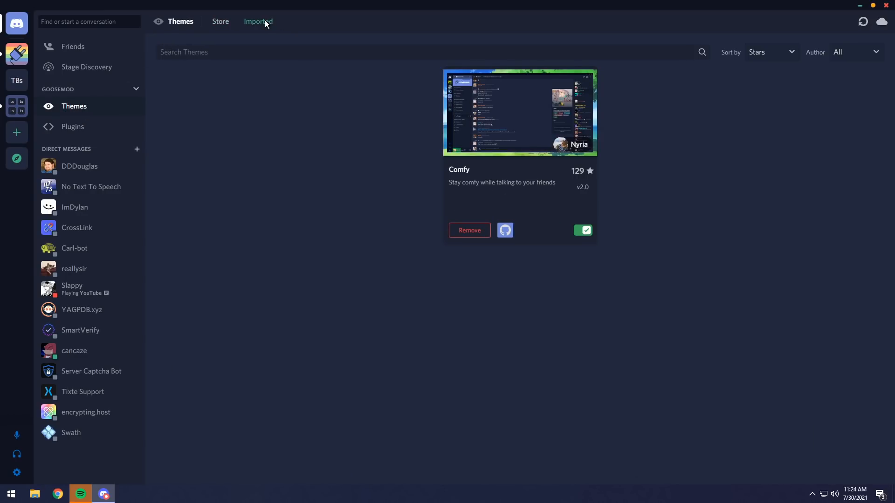
click(582, 230)
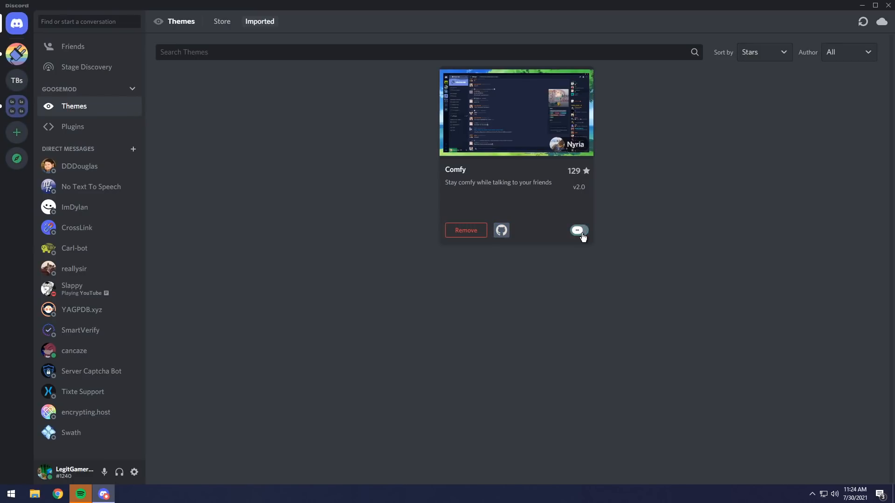
click(578, 230)
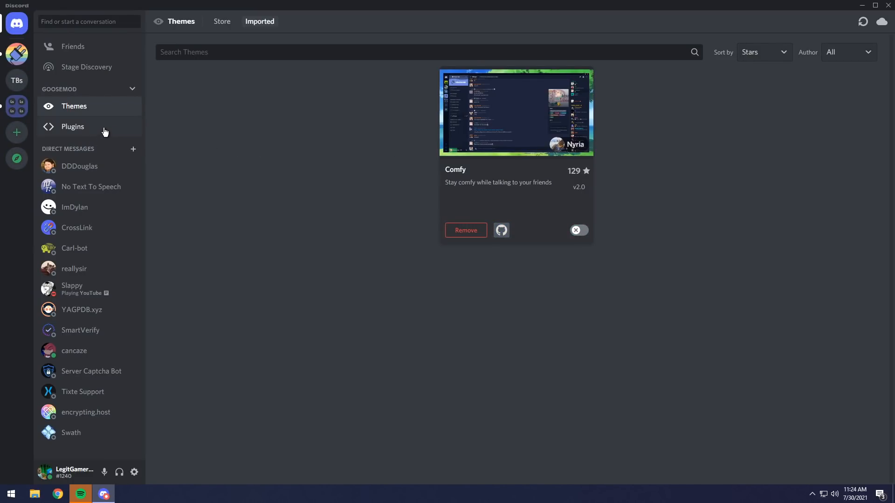
- Import the Who Reacted plugin from the store and view the Imported plugins tab
click(73, 126)
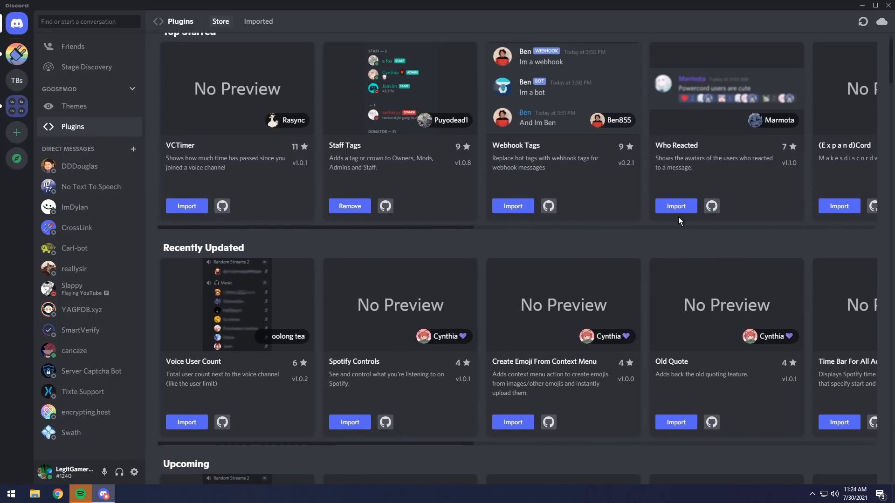
click(676, 206)
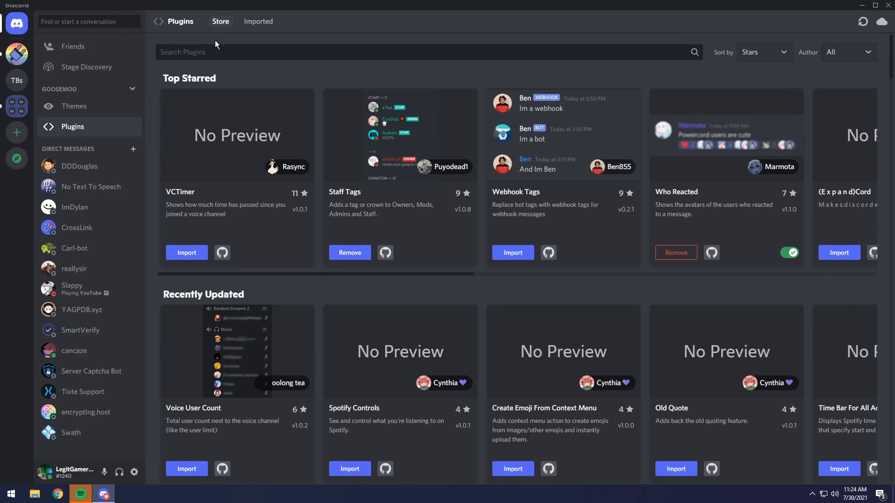
click(258, 21)
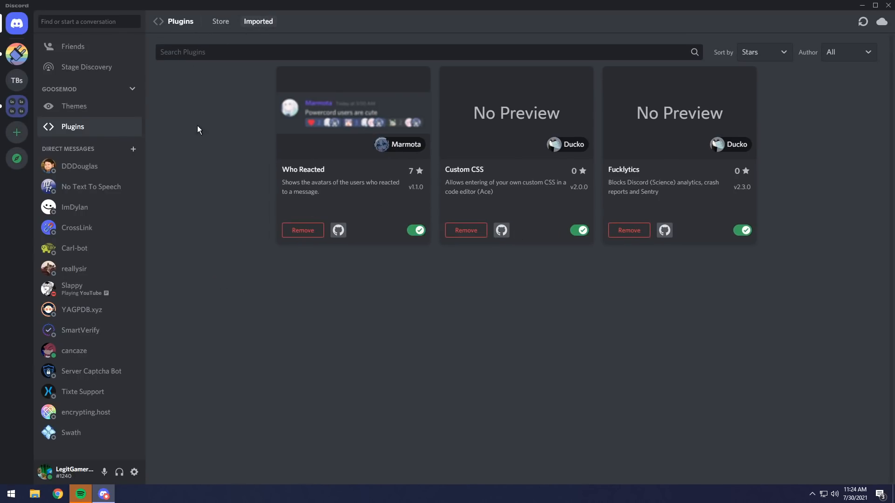
mouse_move(740, 296)
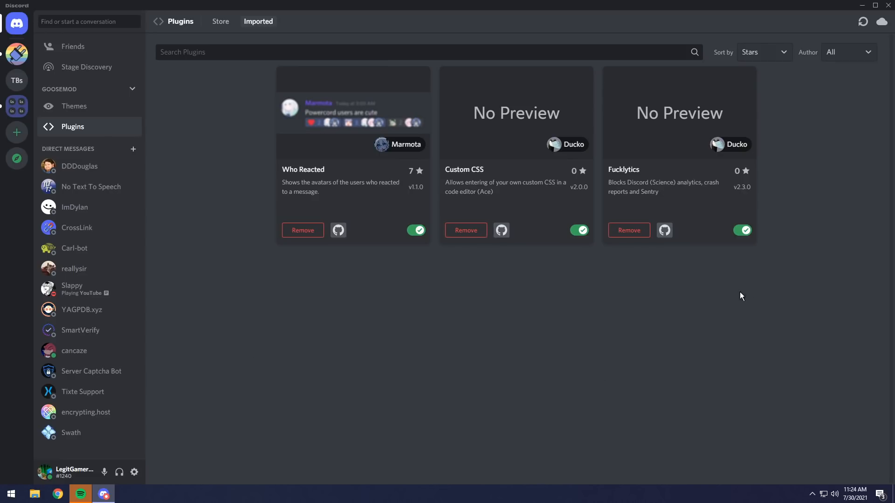
mouse_move(350, 191)
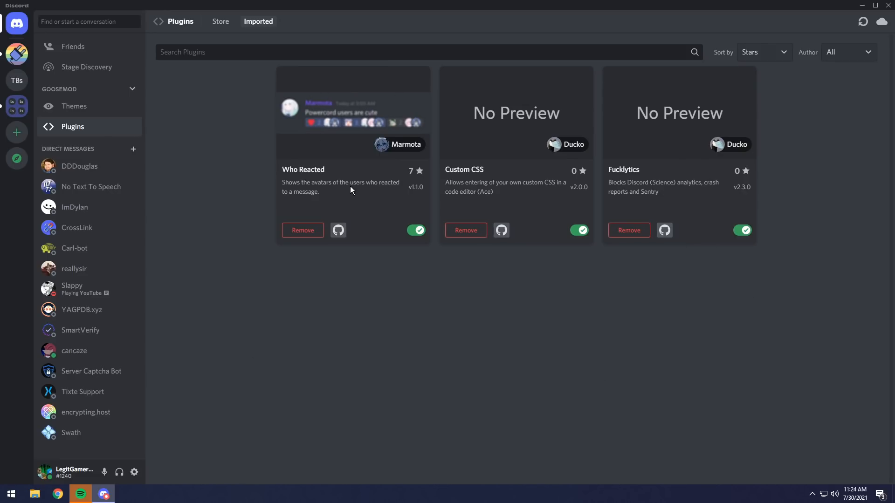
mouse_move(544, 192)
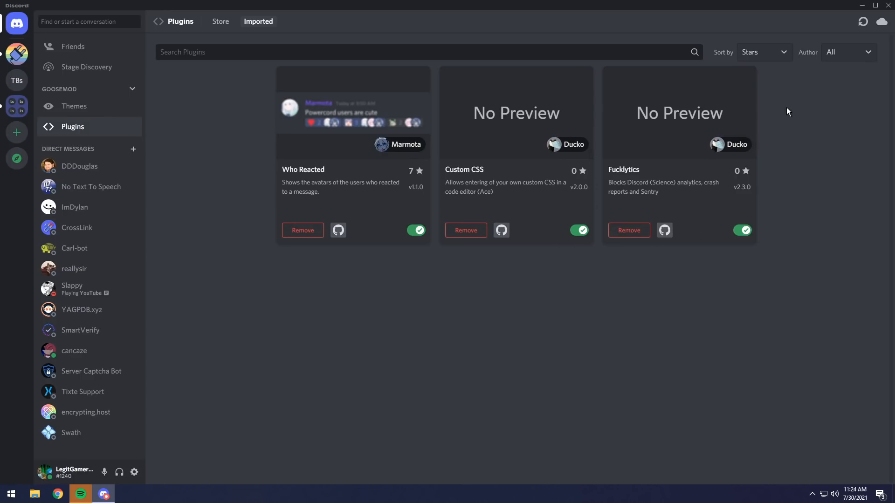
mouse_move(702, 265)
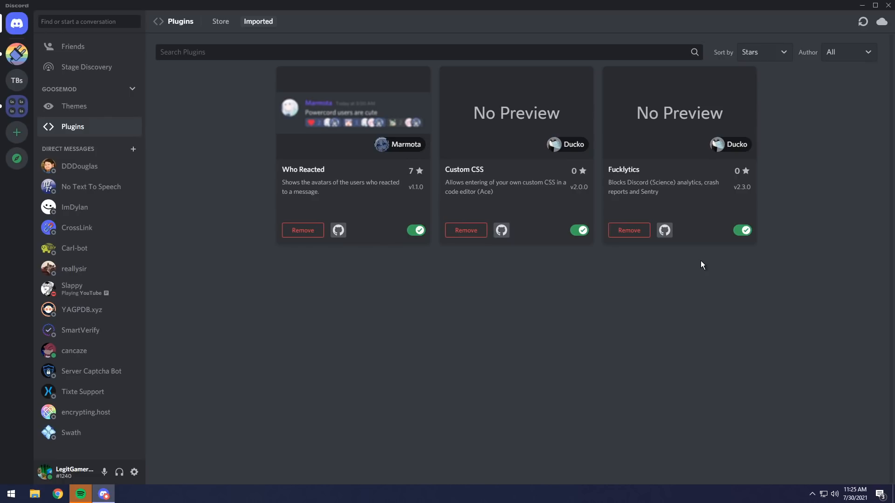
mouse_move(241, 317)
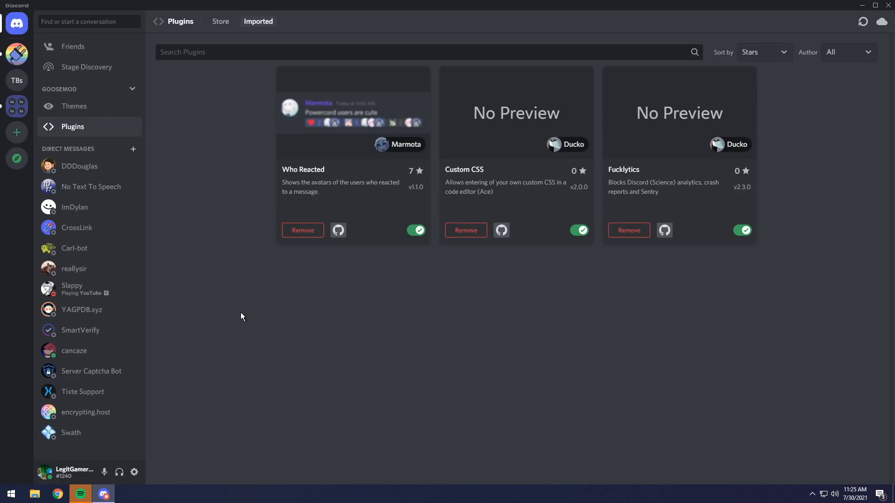
mouse_move(205, 320)
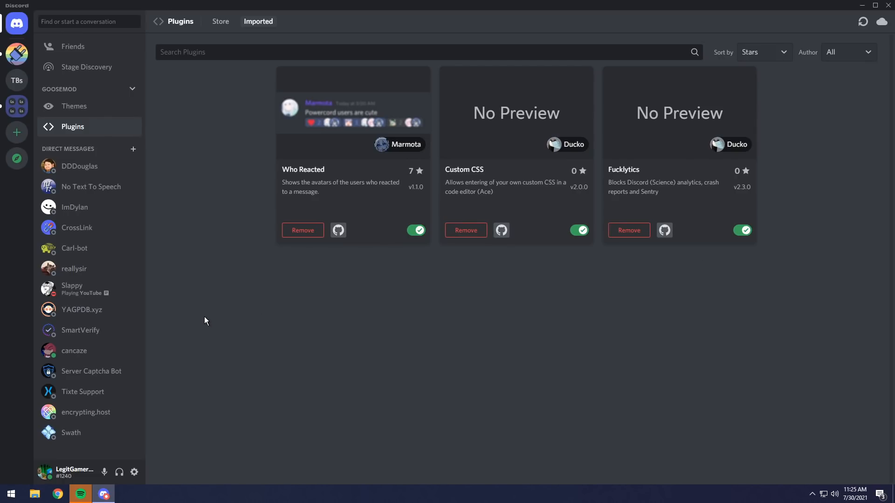
- Open User Settings and view the Who Reacted and Fucklytics plugin pages
click(138, 469)
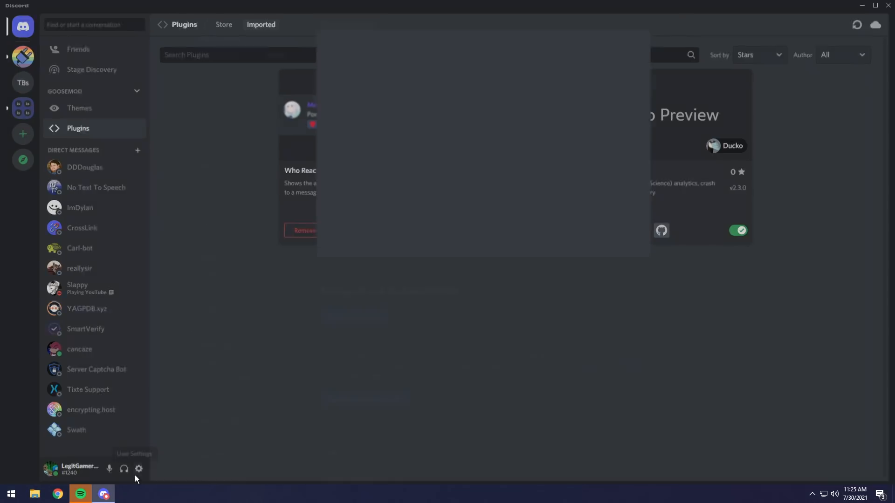
click(138, 468)
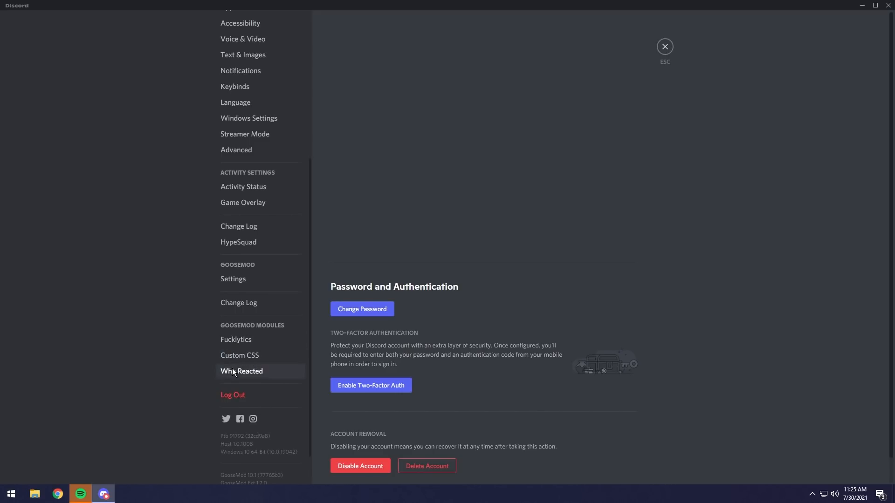
click(241, 371)
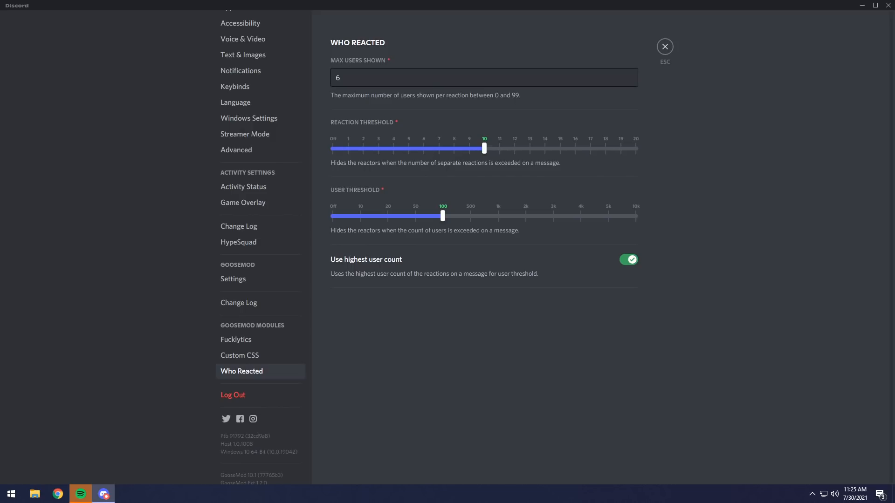
click(236, 339)
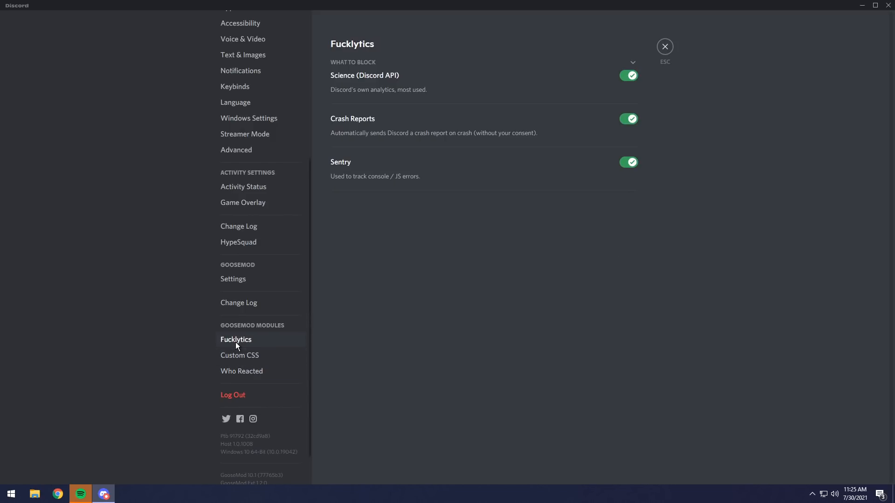
- Scroll through the GooseMod Settings page
click(233, 279)
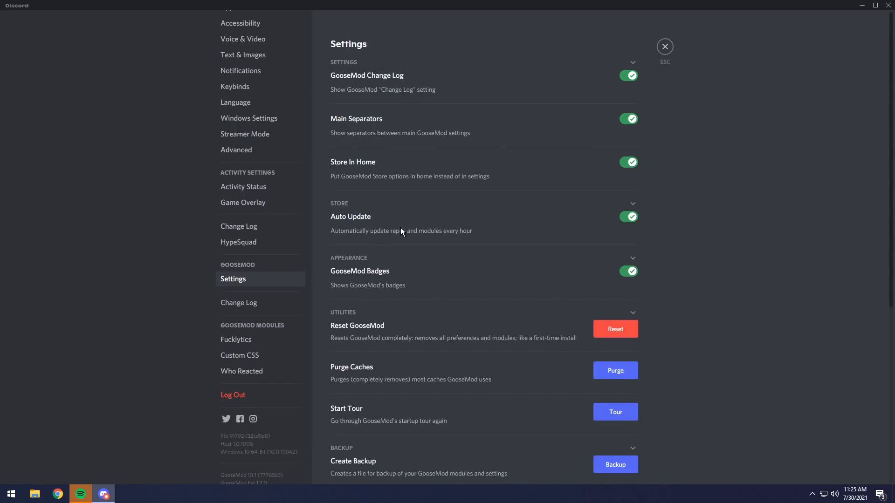
scroll(down, 3)
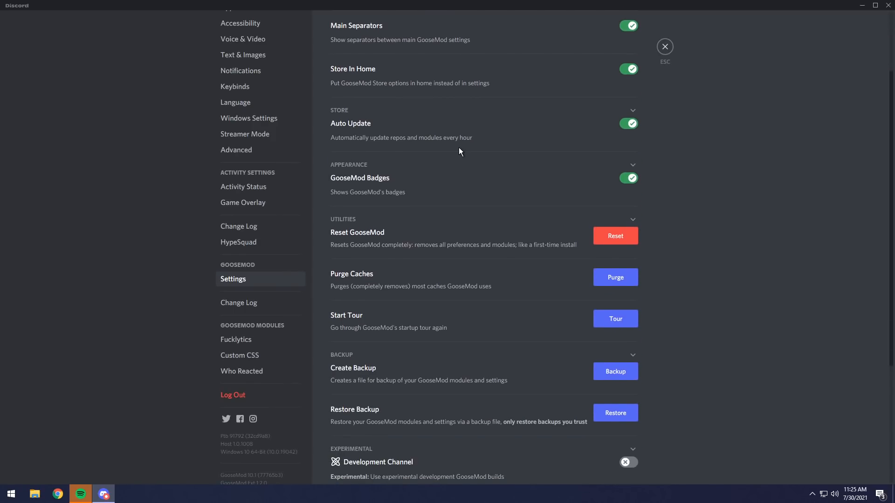
scroll(down, 3)
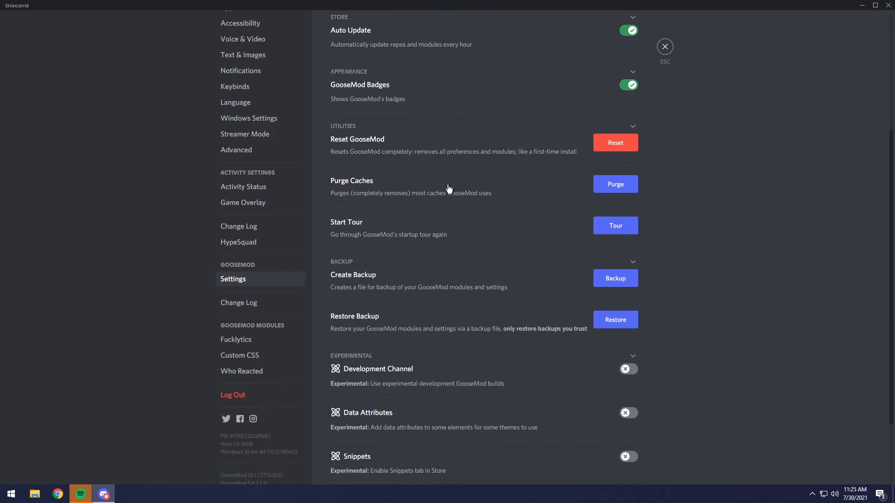
scroll(down, 3)
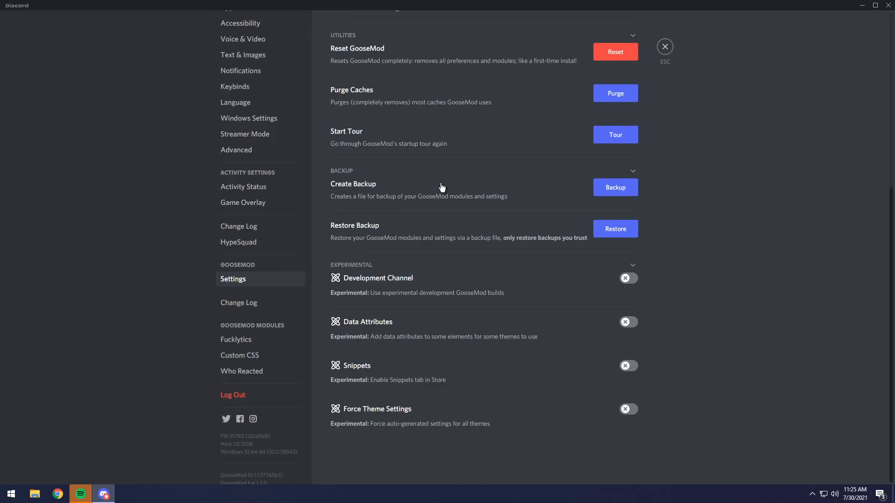
scroll(up, 3)
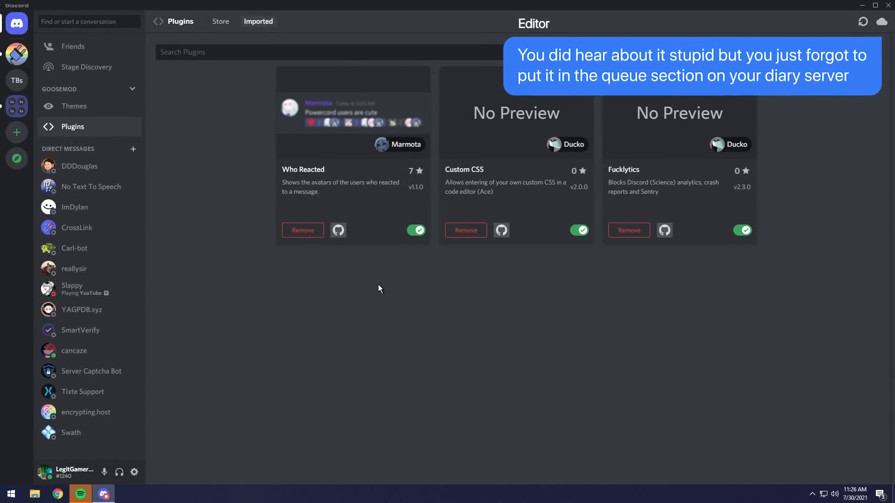
mouse_move(312, 245)
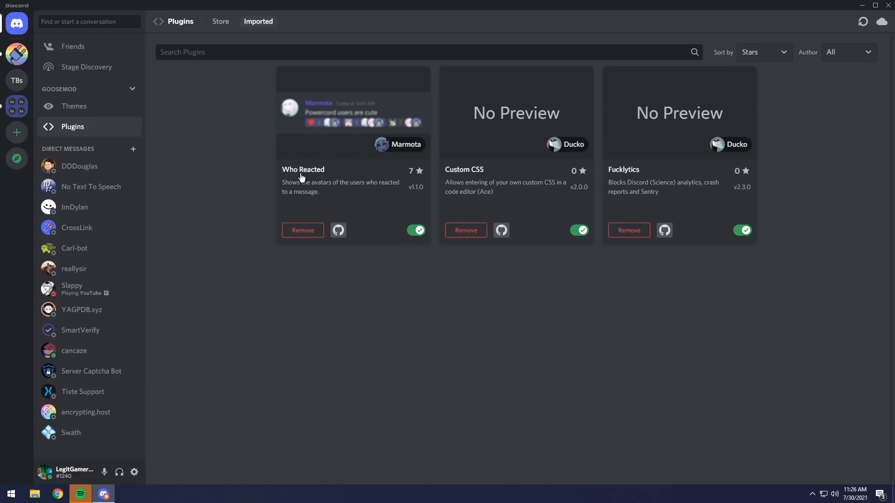
mouse_move(351, 13)
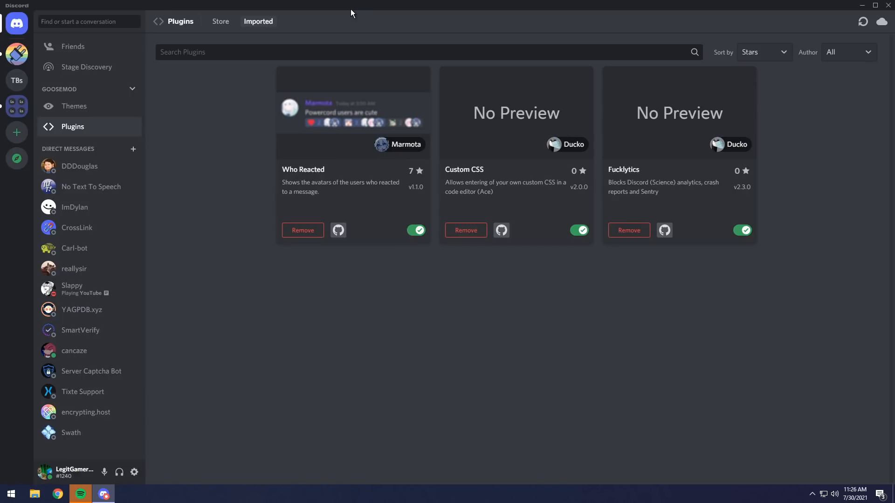
mouse_move(17, 54)
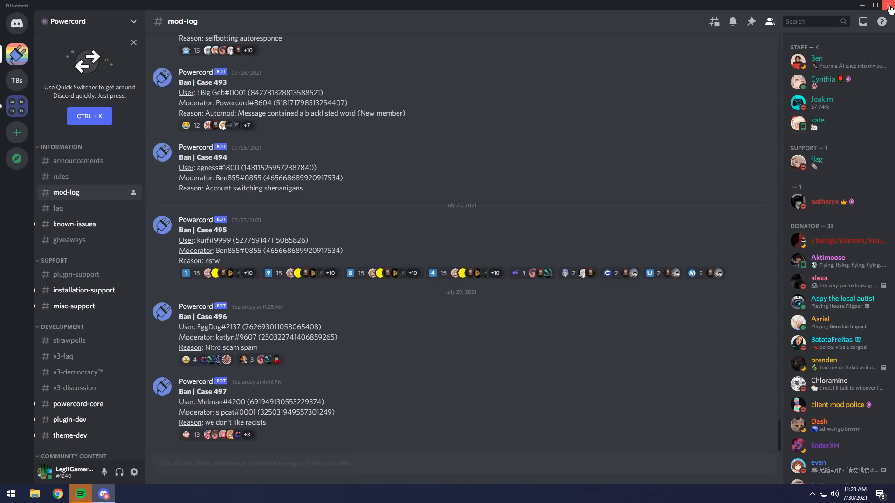
- Quit Discord PTB, choose Uninstall from its Start menu entry, and select it in Programs and Features
click(10, 493)
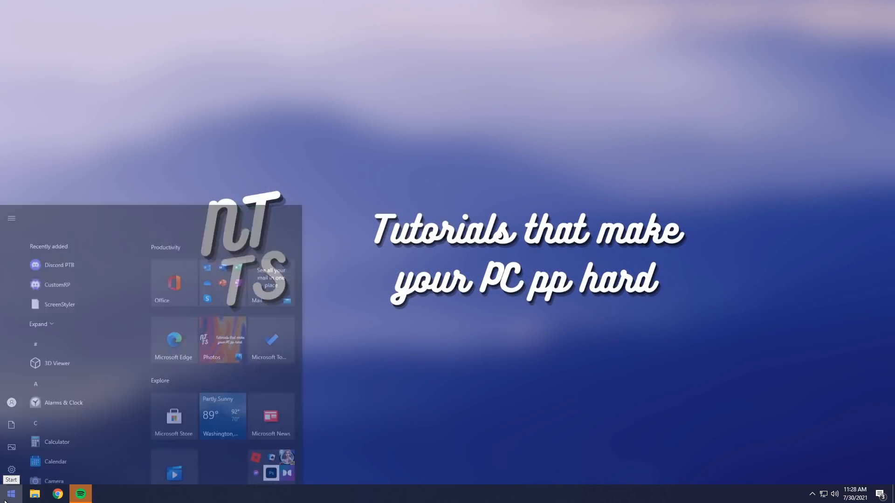
right_click(59, 304)
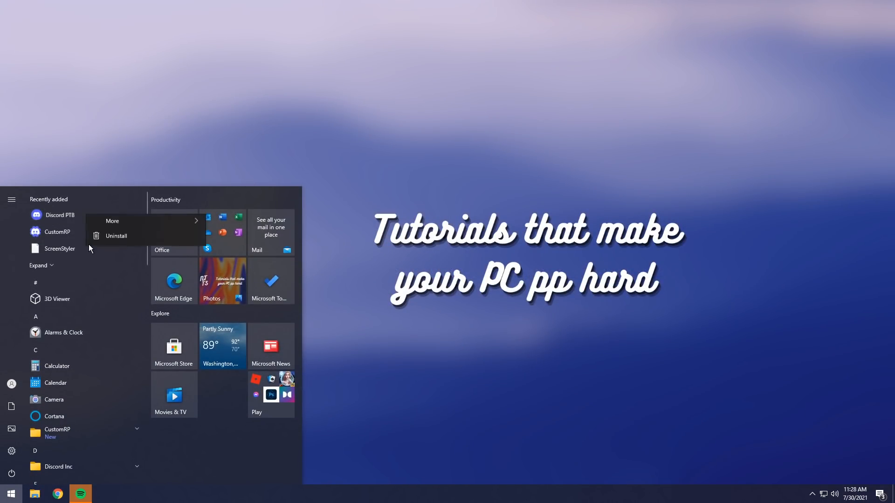
click(116, 236)
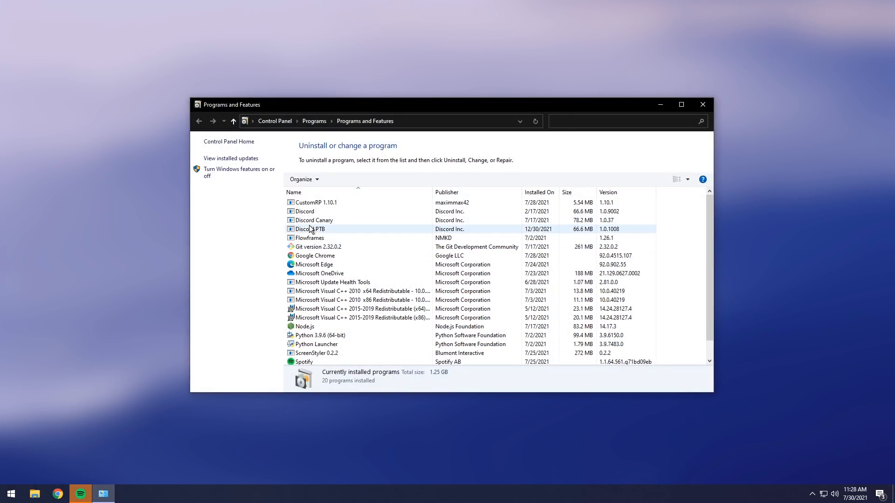
click(310, 228)
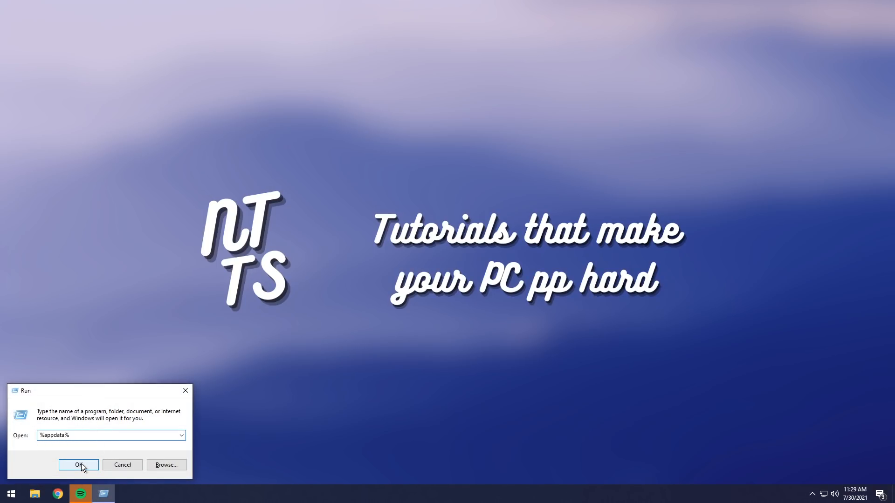
- Run %appdata% to open the Roaming folder containing the discordptb folder
click(78, 464)
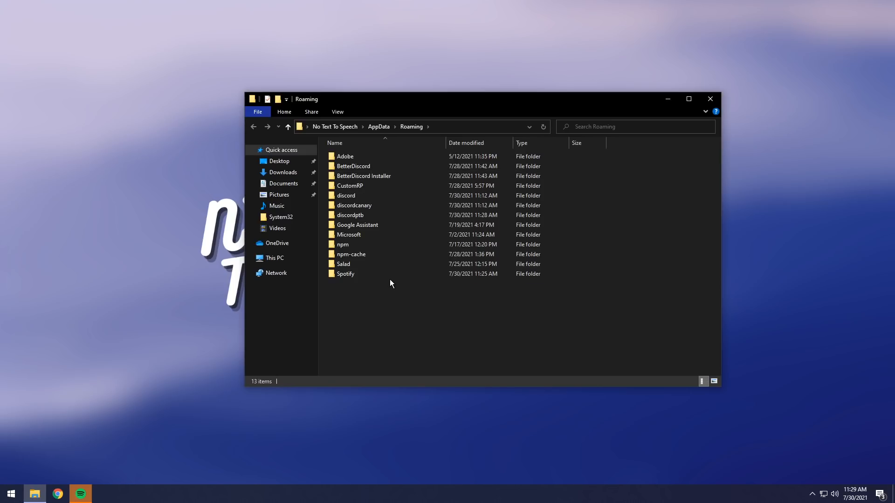
mouse_move(349, 215)
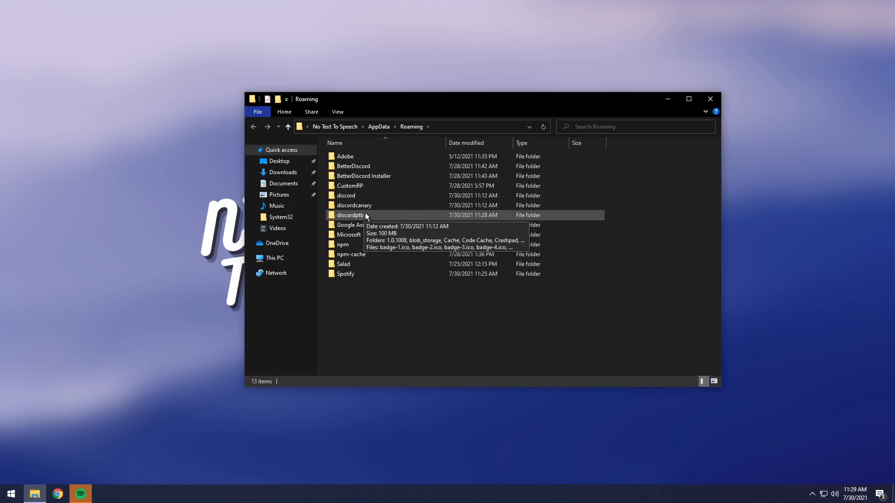
mouse_move(363, 218)
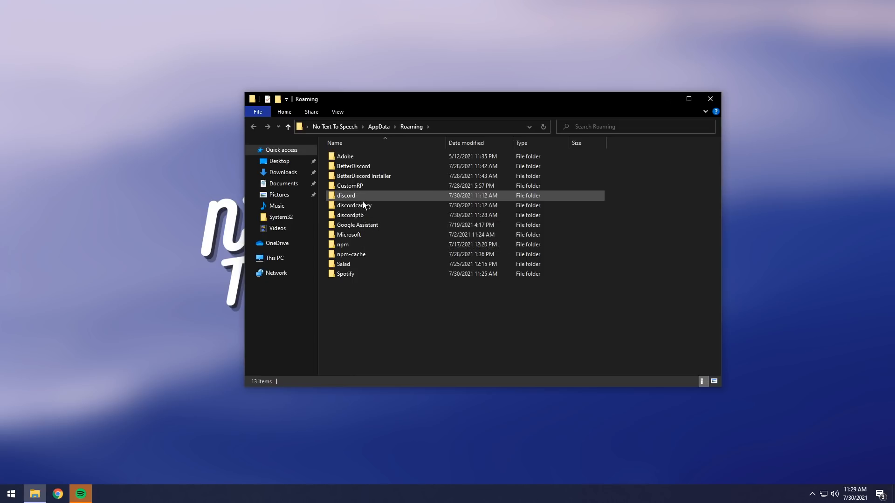
click(350, 215)
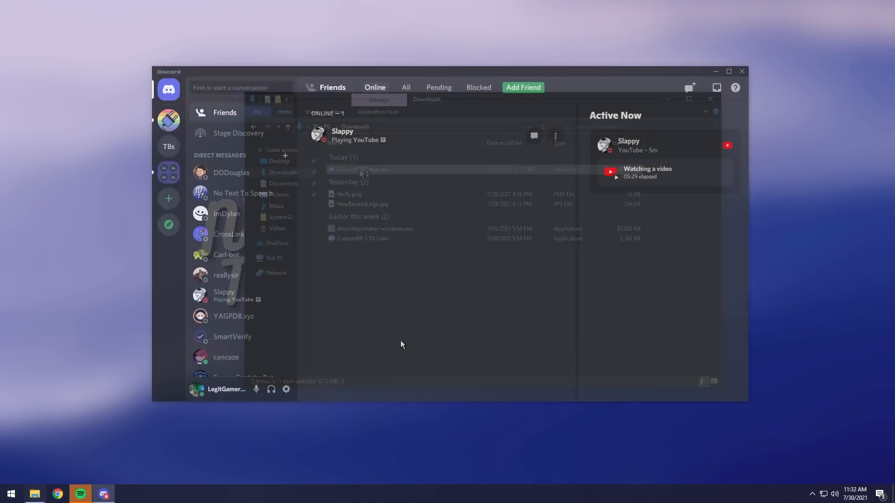
- Open Discord PTB user settings and scroll the sidebar to confirm no GooseMod sections remain
click(286, 389)
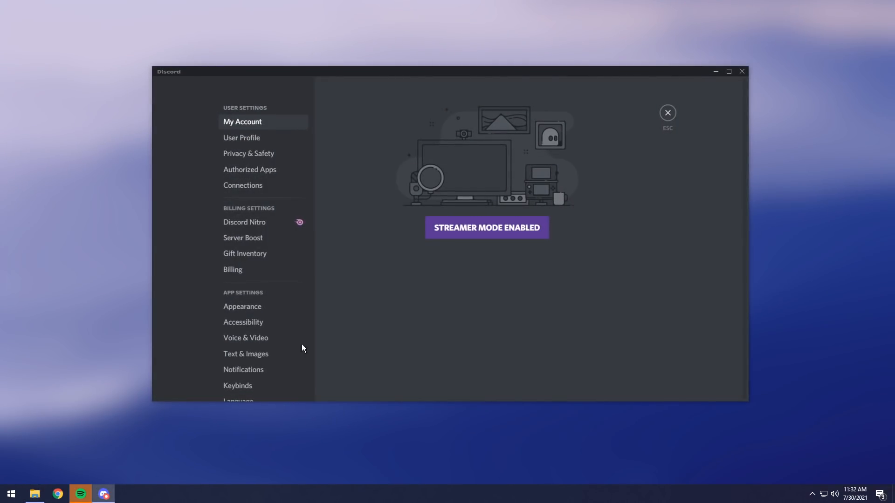
scroll(down, 3)
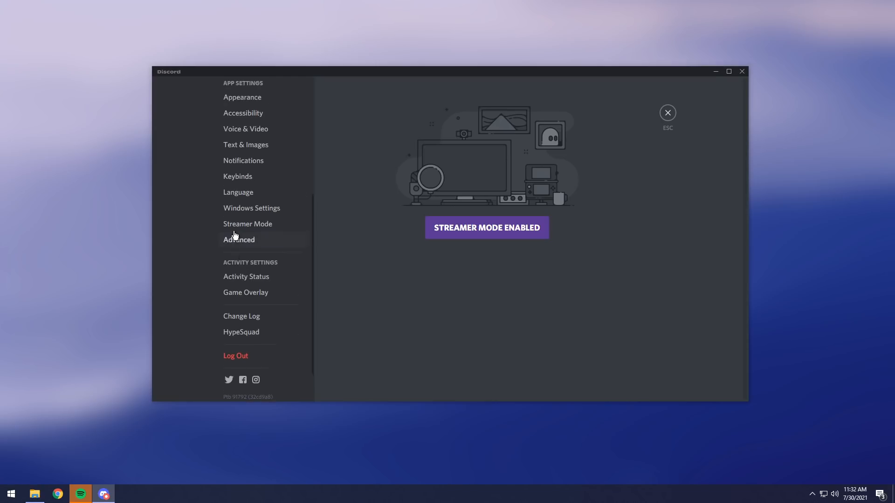